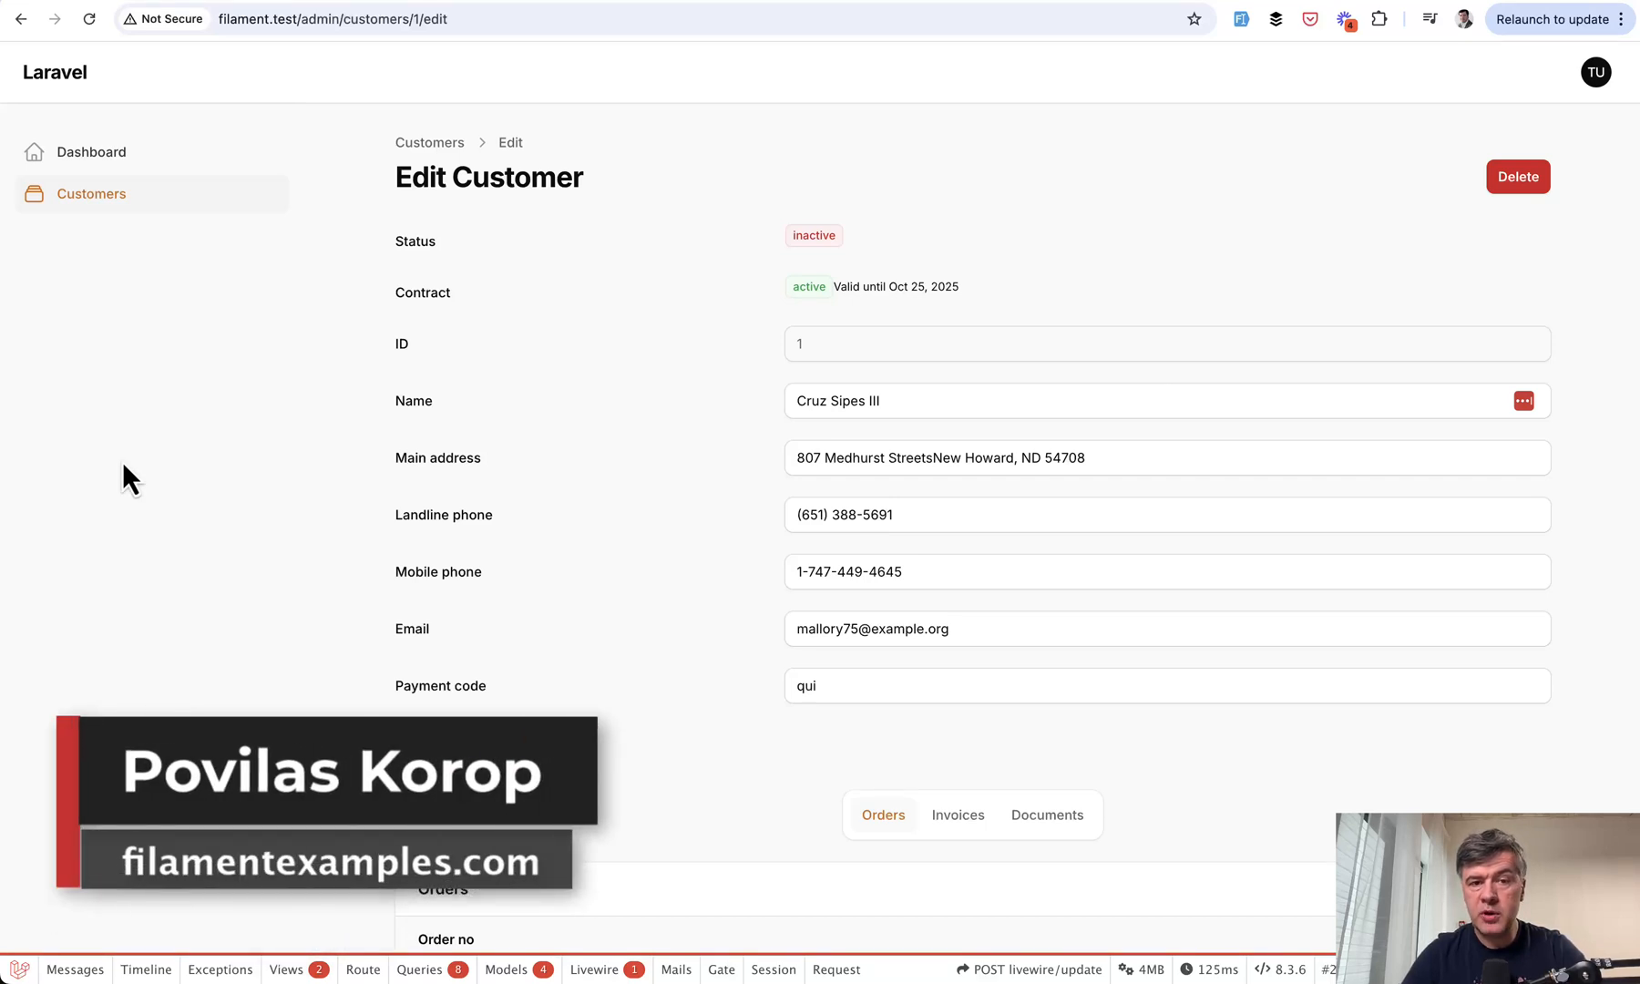
Scroll EditCustomer.php to add hasCombinedRelationManagerTabsWithContent() returning true
{"action": "scroll", "scroll_direction": "down", "scroll_amount": 3}
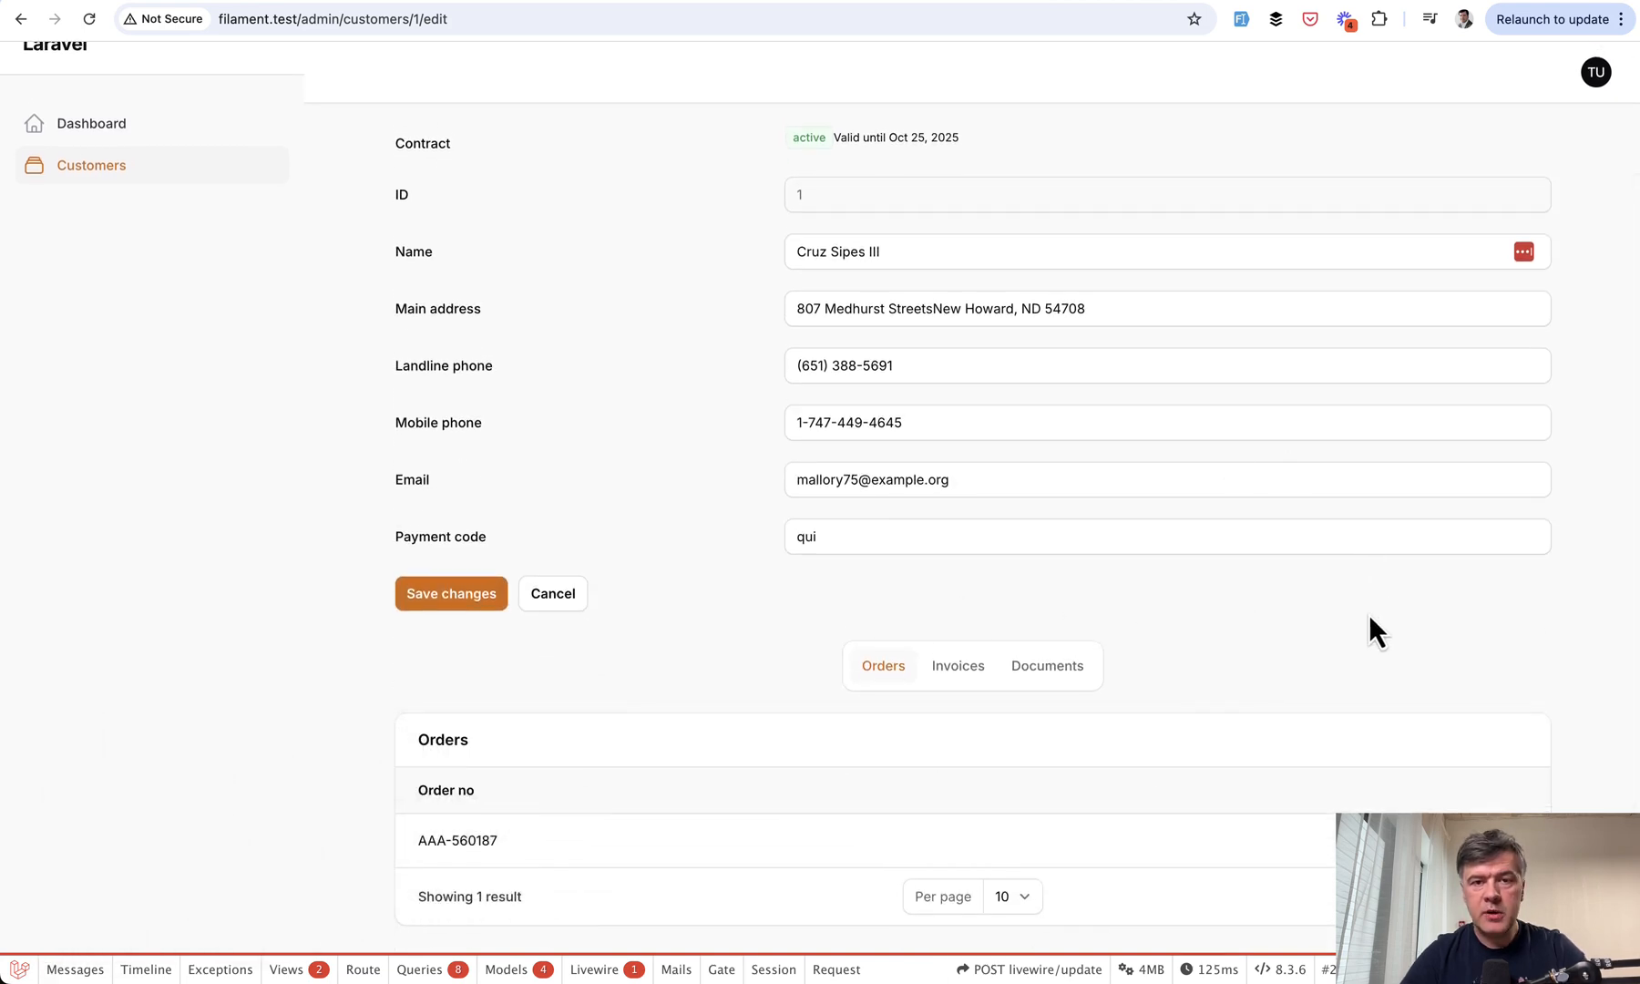
{"action": "mouse_move", "coordinate": [975, 837]}
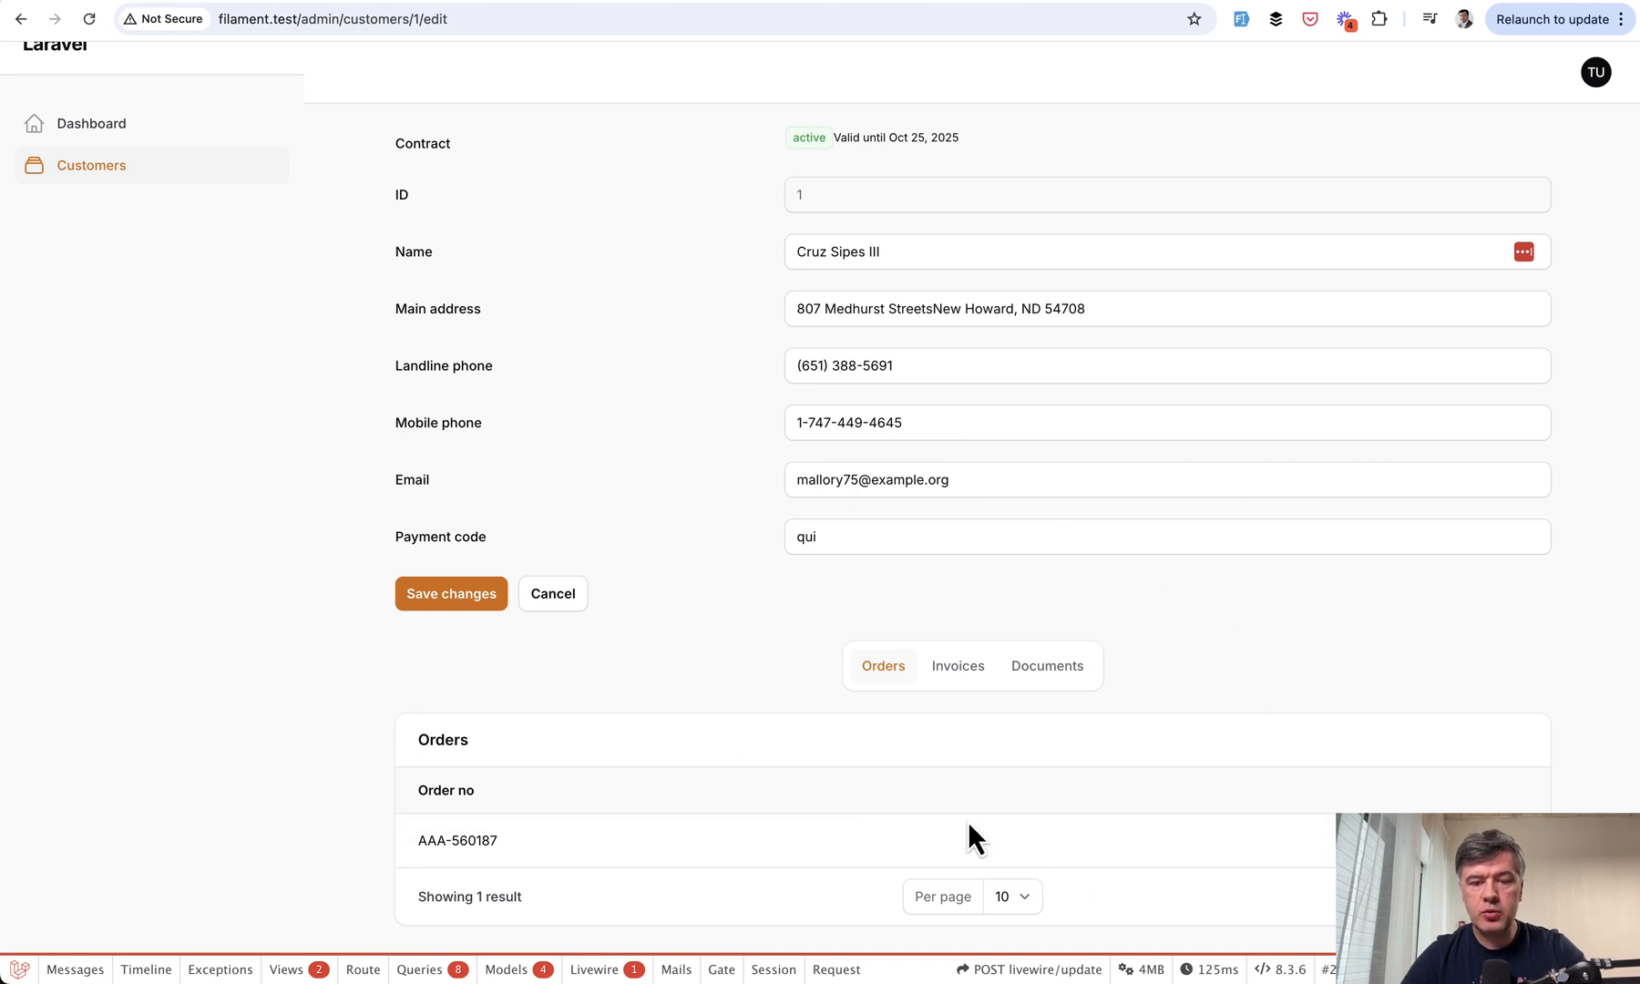
{"action": "mouse_move", "coordinate": [1165, 689]}
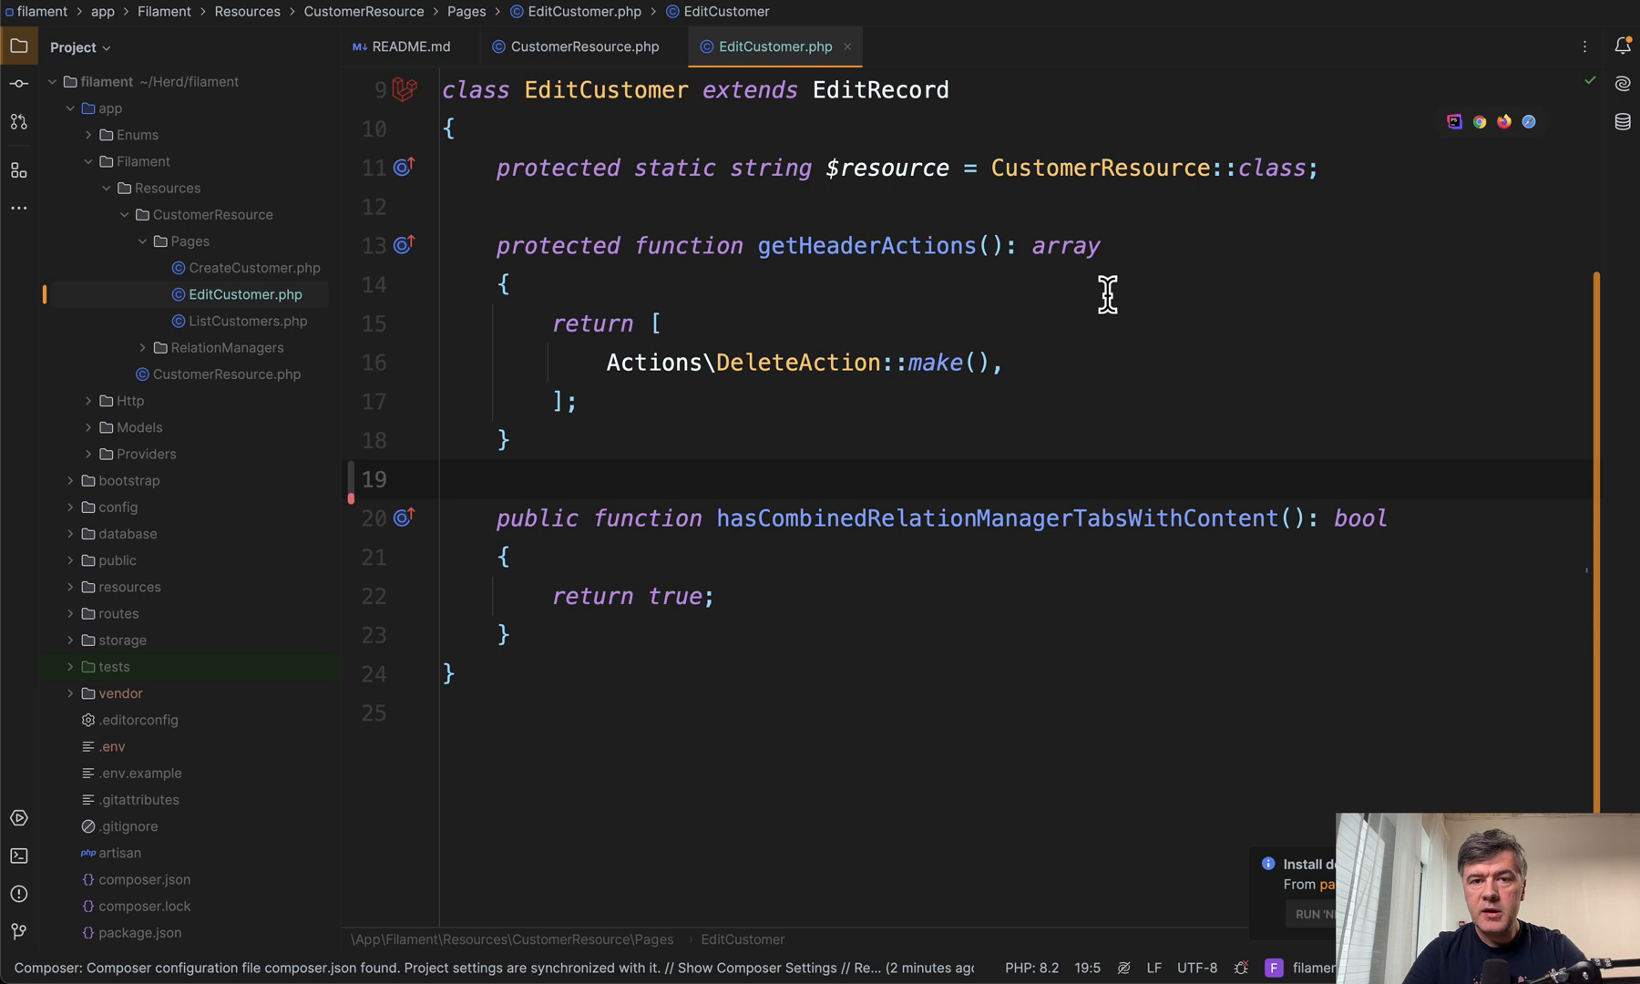
{"action": "mouse_move", "coordinate": [406, 46]}
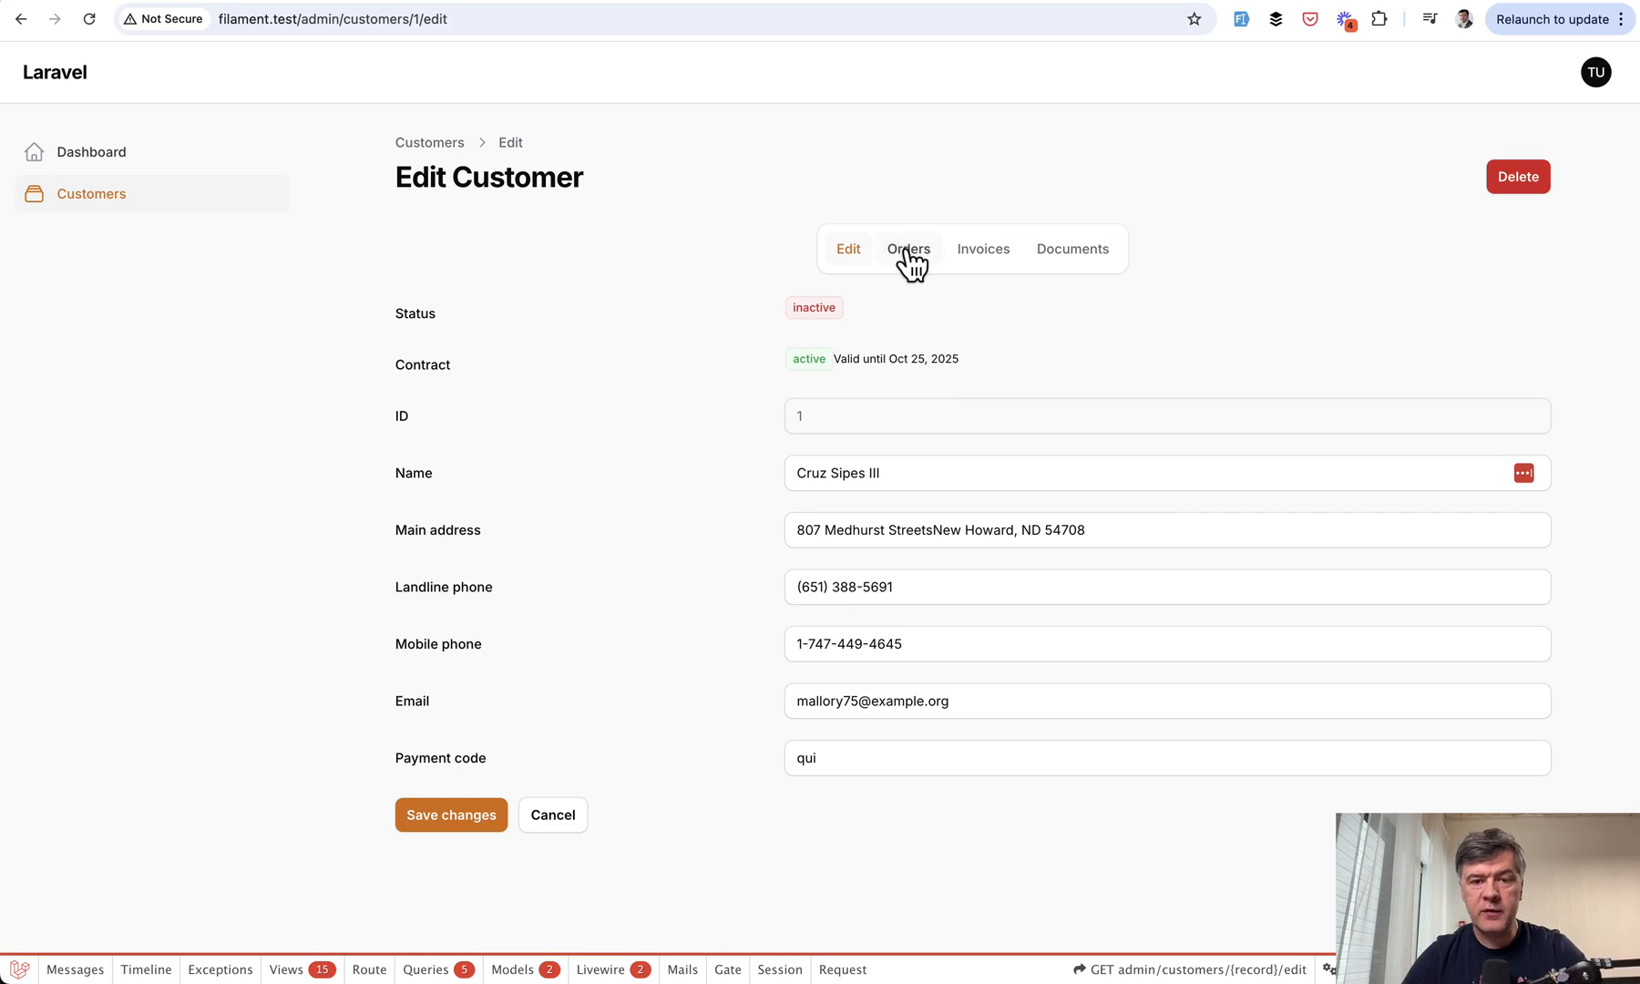
{"action": "mouse_move", "coordinate": [1127, 851]}
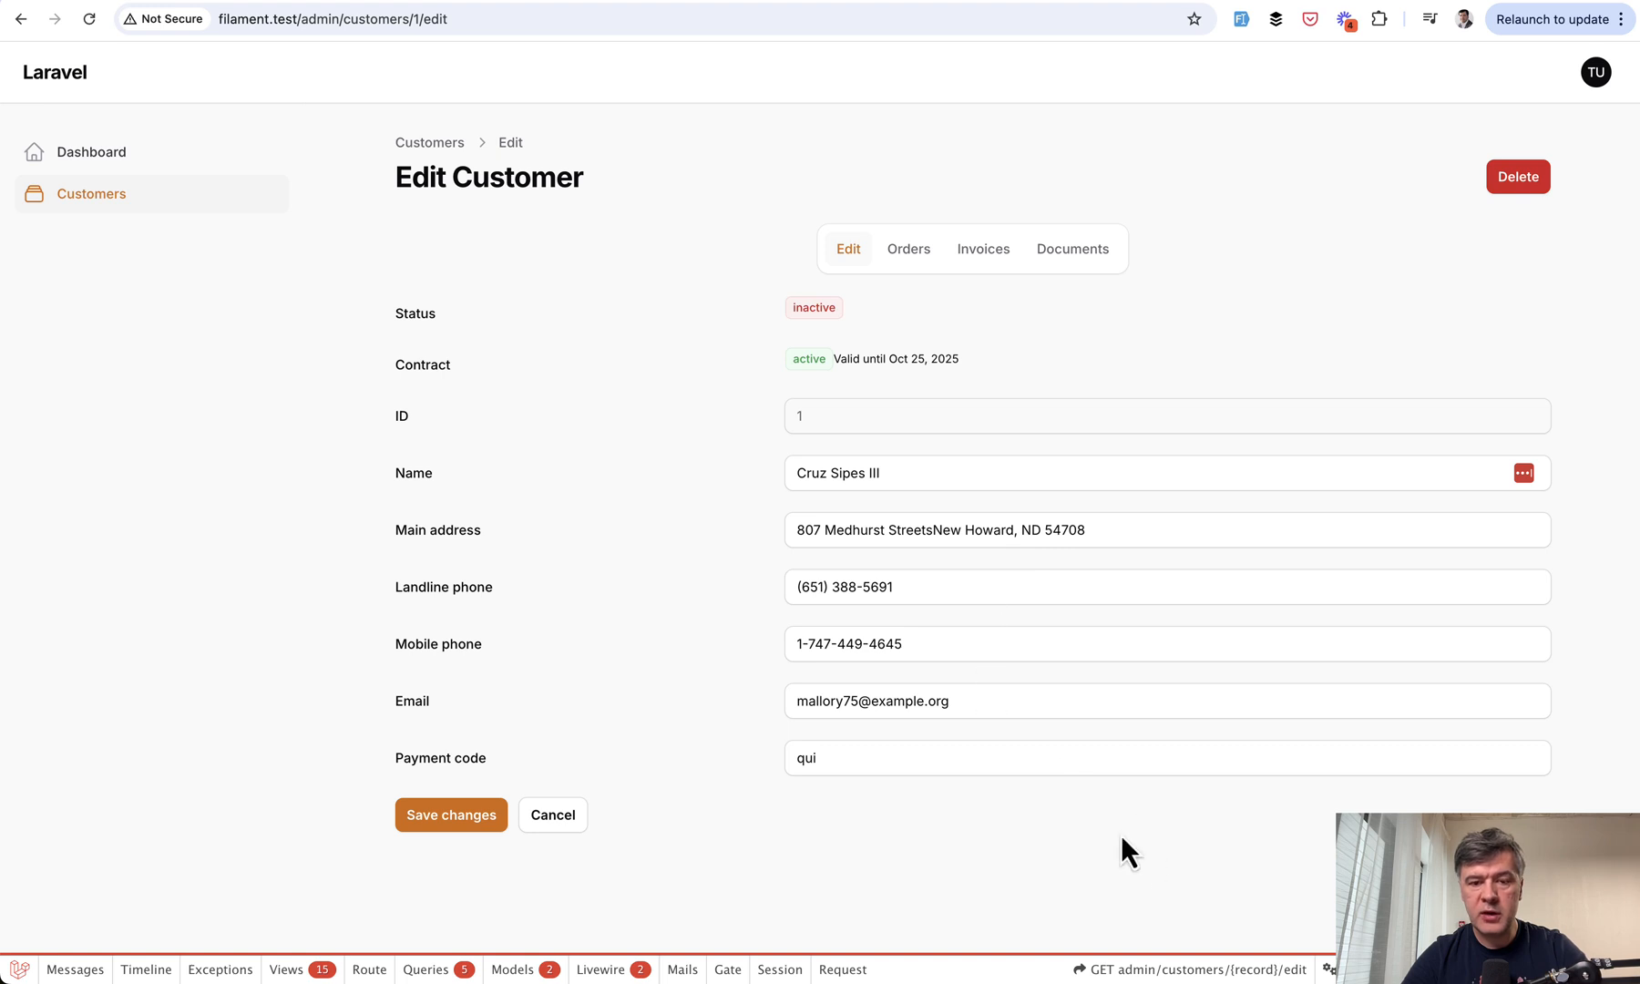
{"action": "mouse_move", "coordinate": [819, 543]}
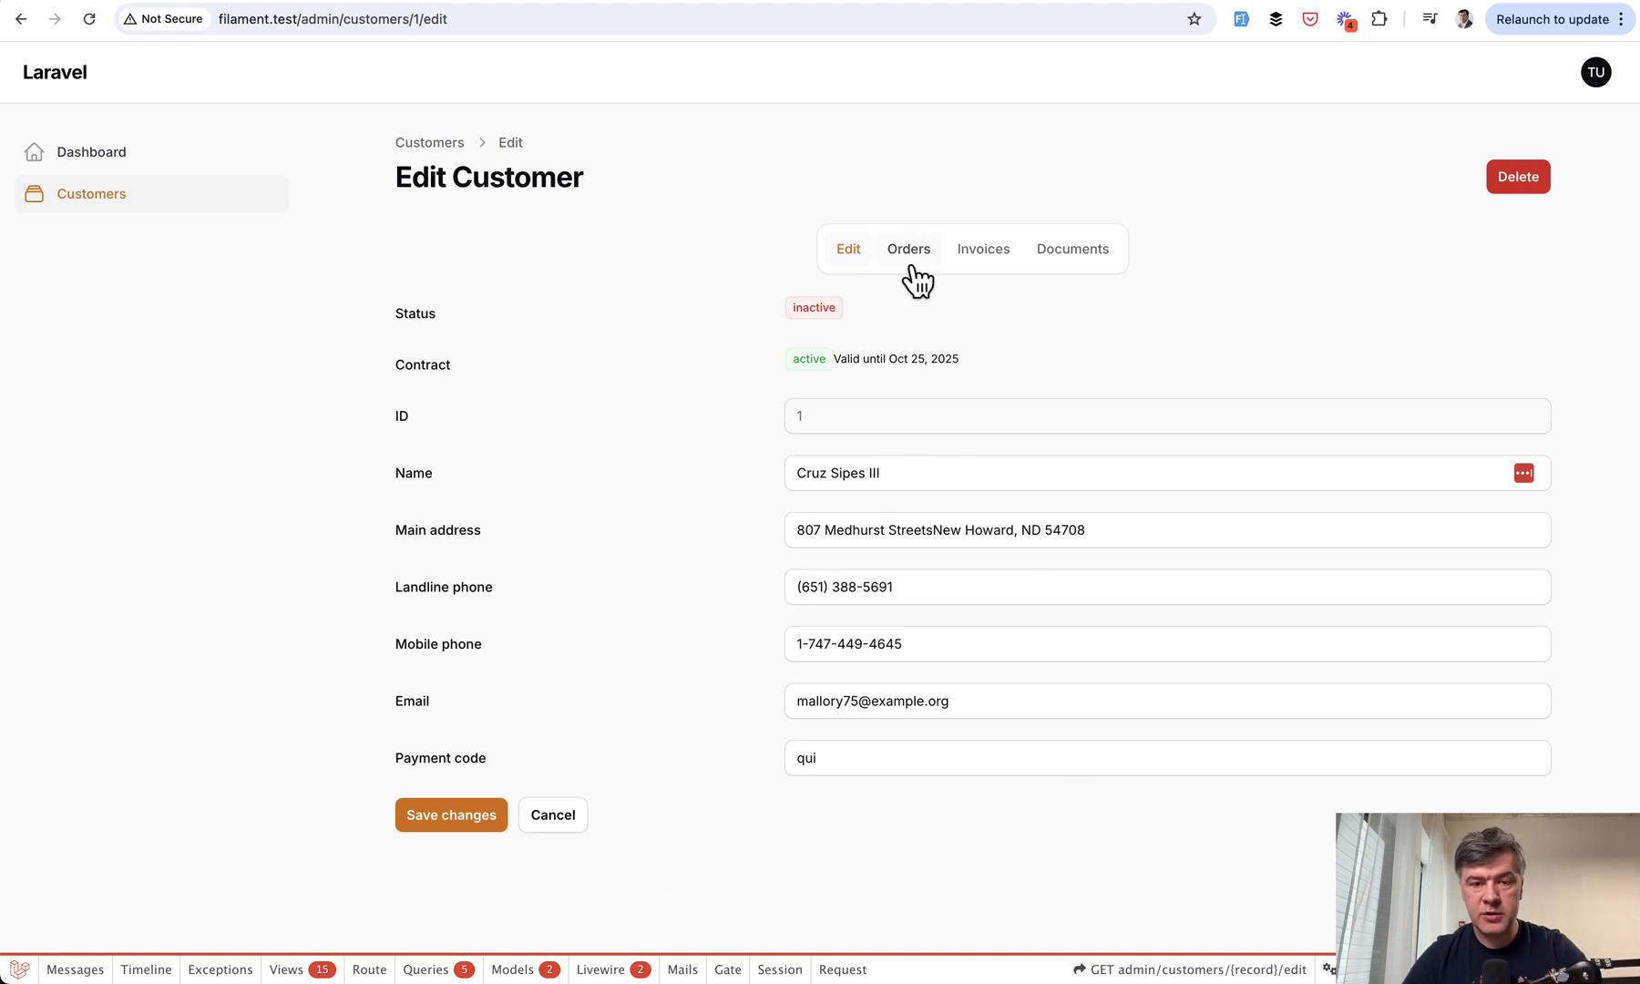
Check the Invoices tab's six invoices, then return to the Edit tab's customer form
{"action": "left_click", "coordinate": [983, 249]}
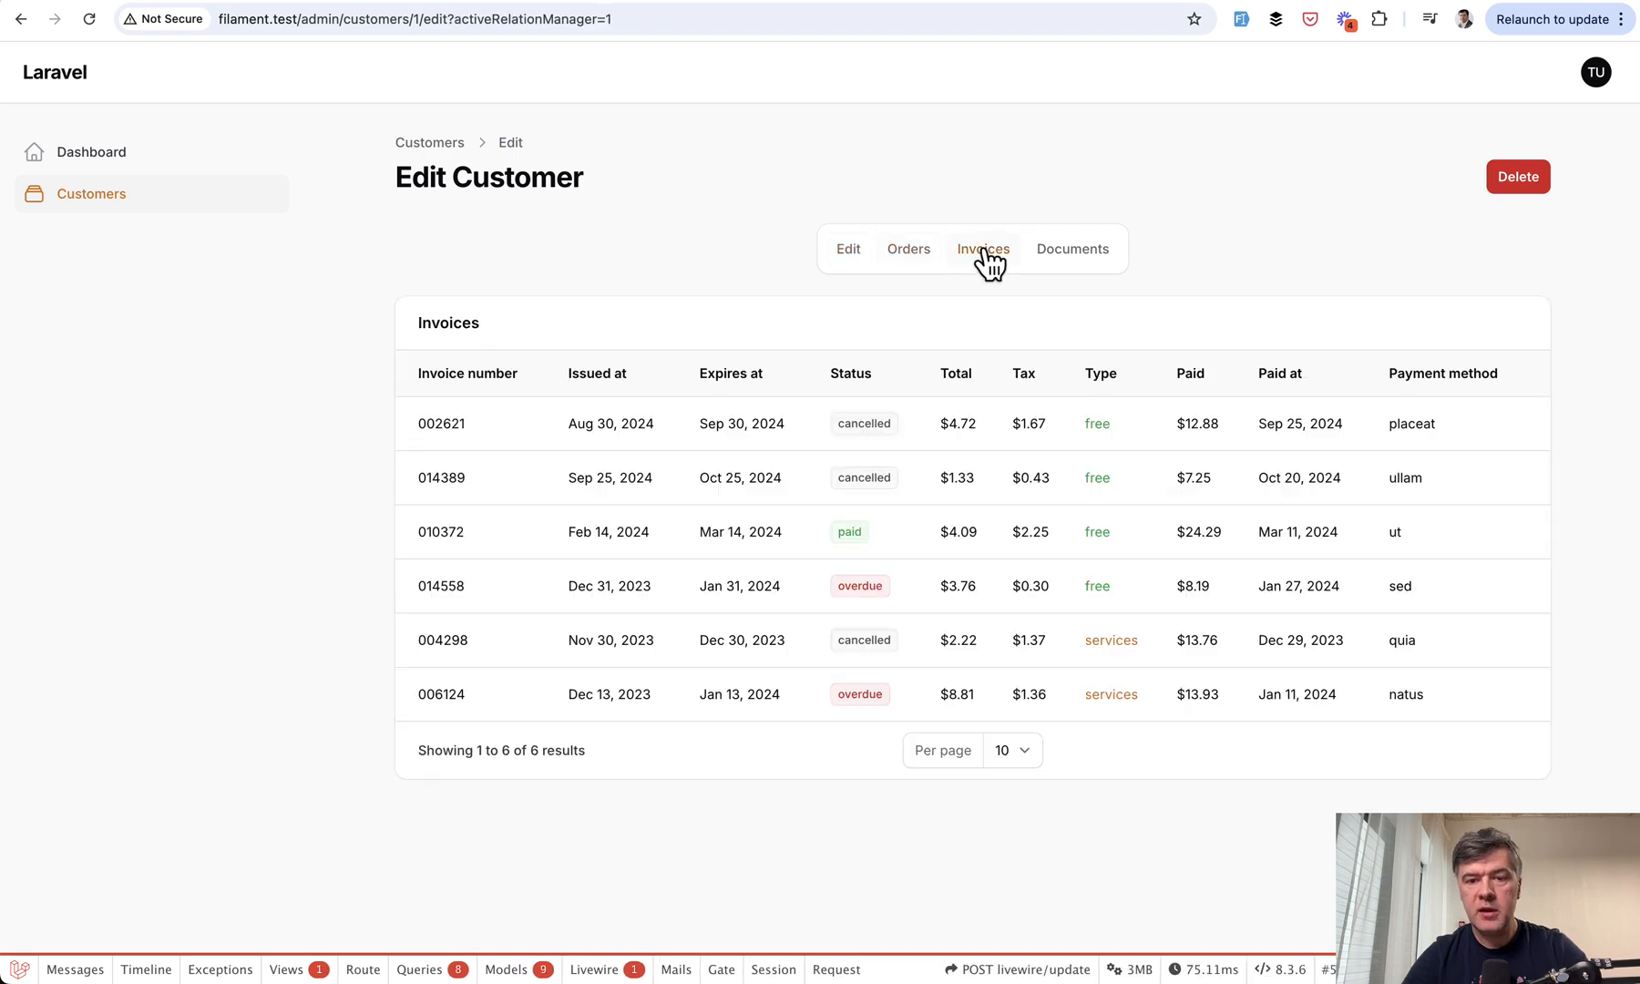
{"action": "left_click", "coordinate": [848, 249]}
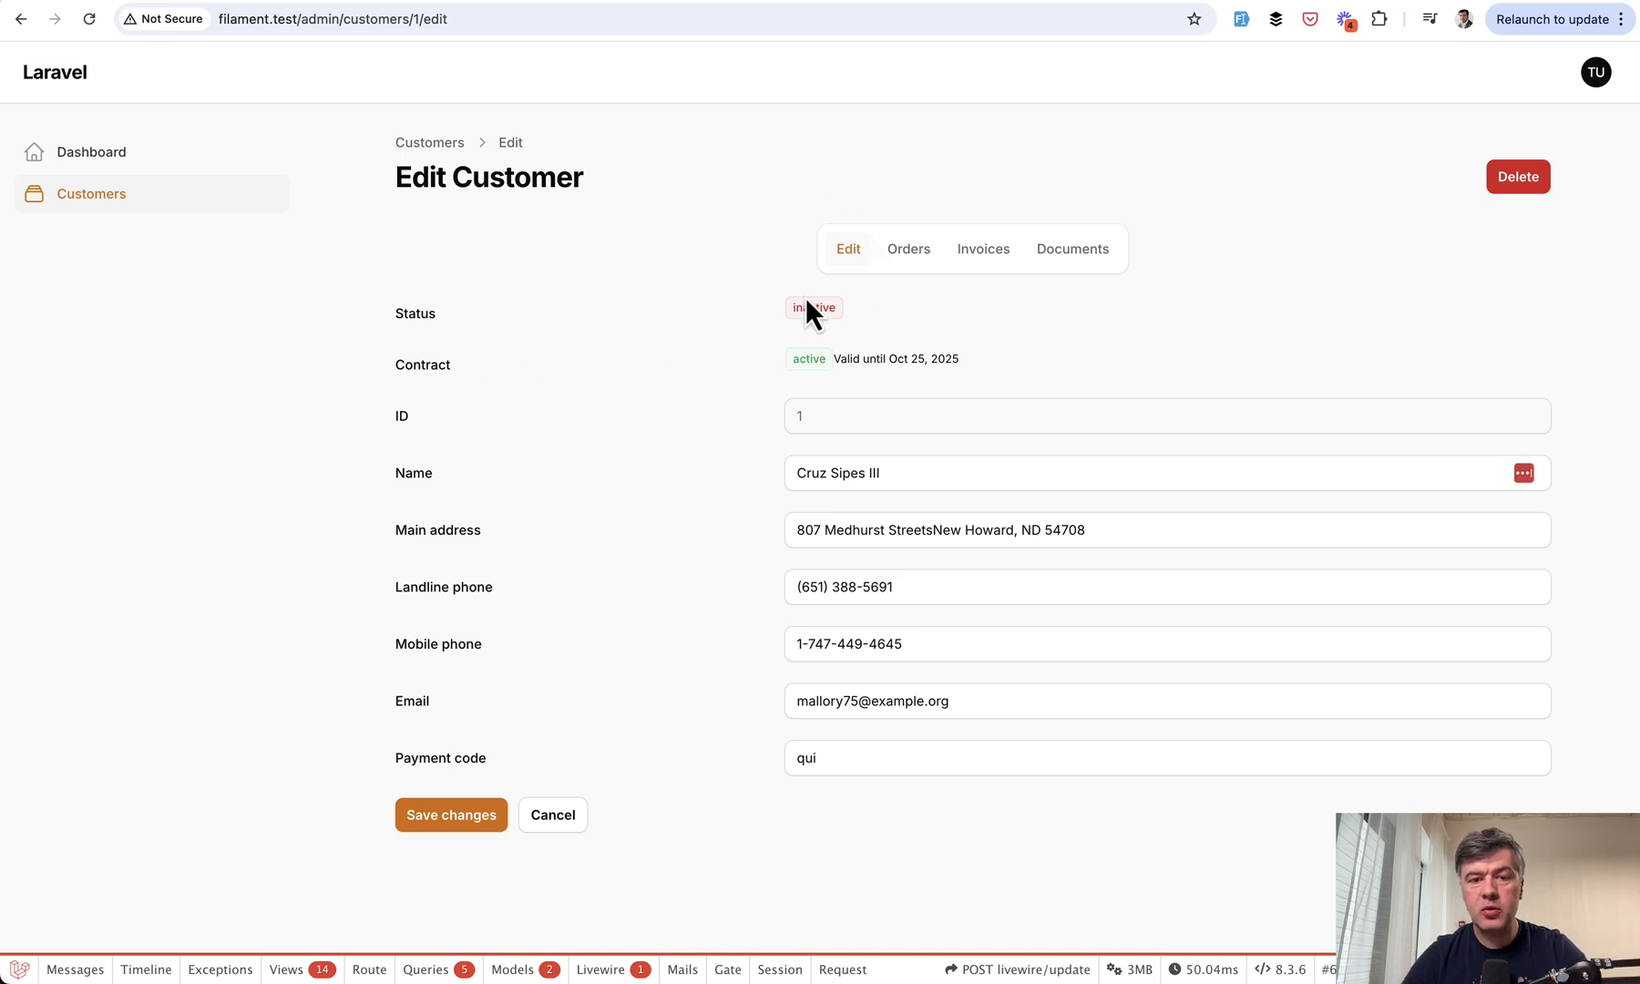
{"action": "mouse_move", "coordinate": [800, 322]}
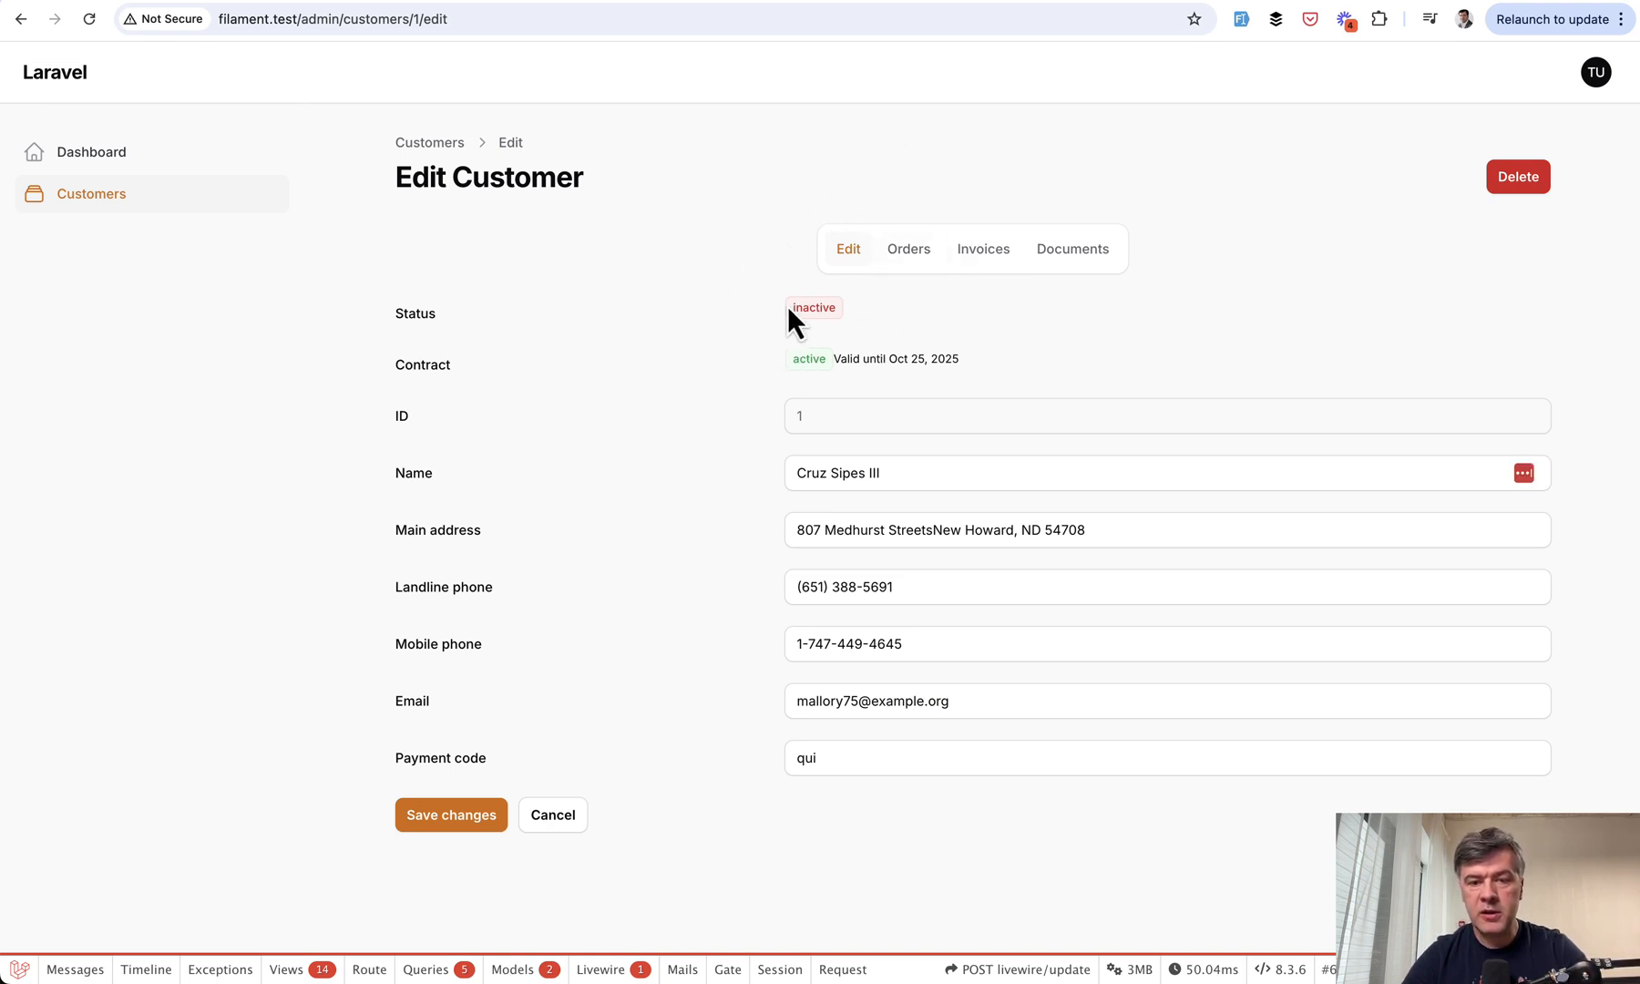
{"action": "mouse_move", "coordinate": [450, 502]}
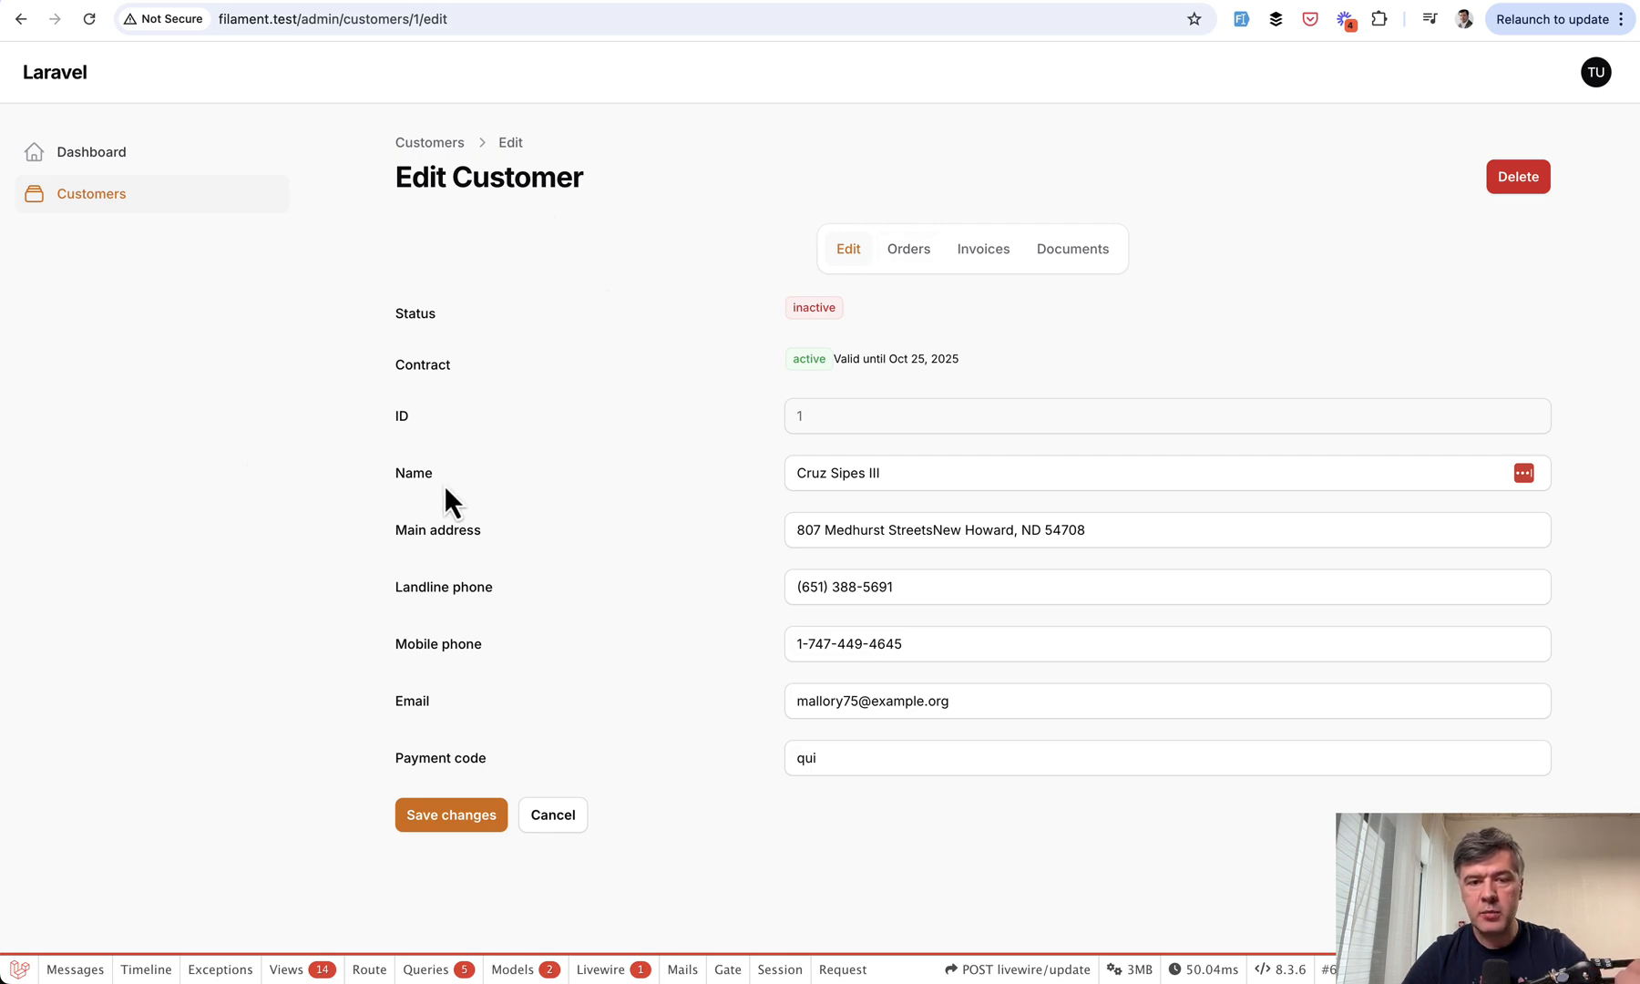
{"action": "mouse_move", "coordinate": [926, 391]}
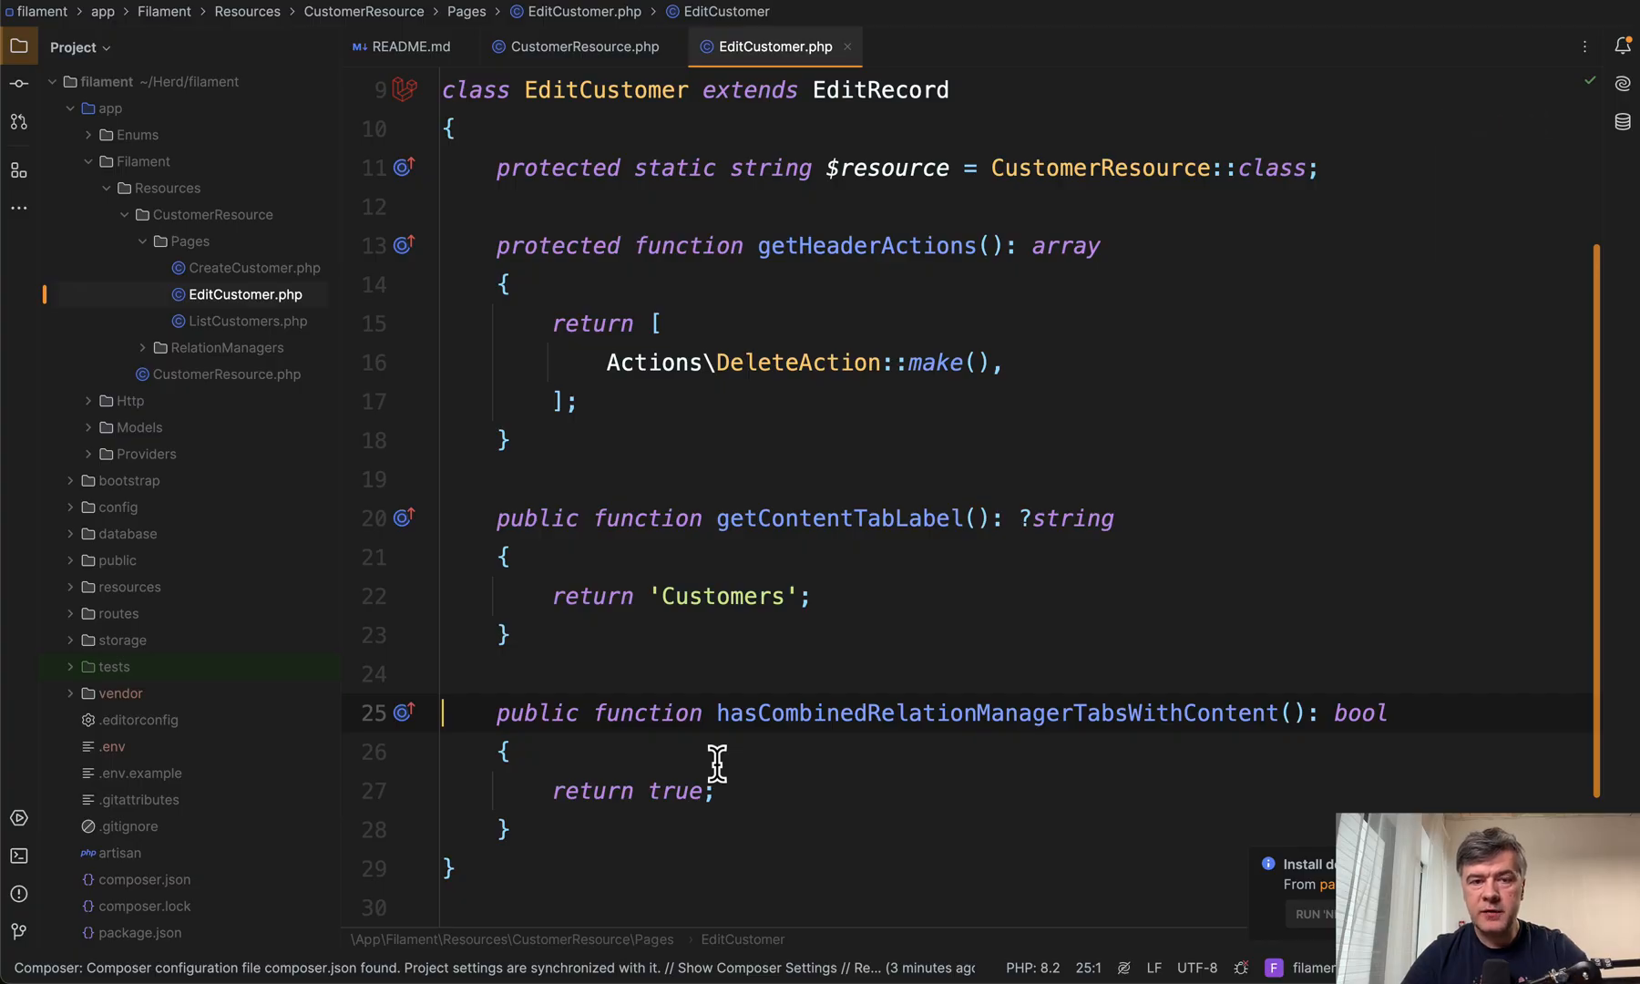
{"action": "mouse_move", "coordinate": [805, 503]}
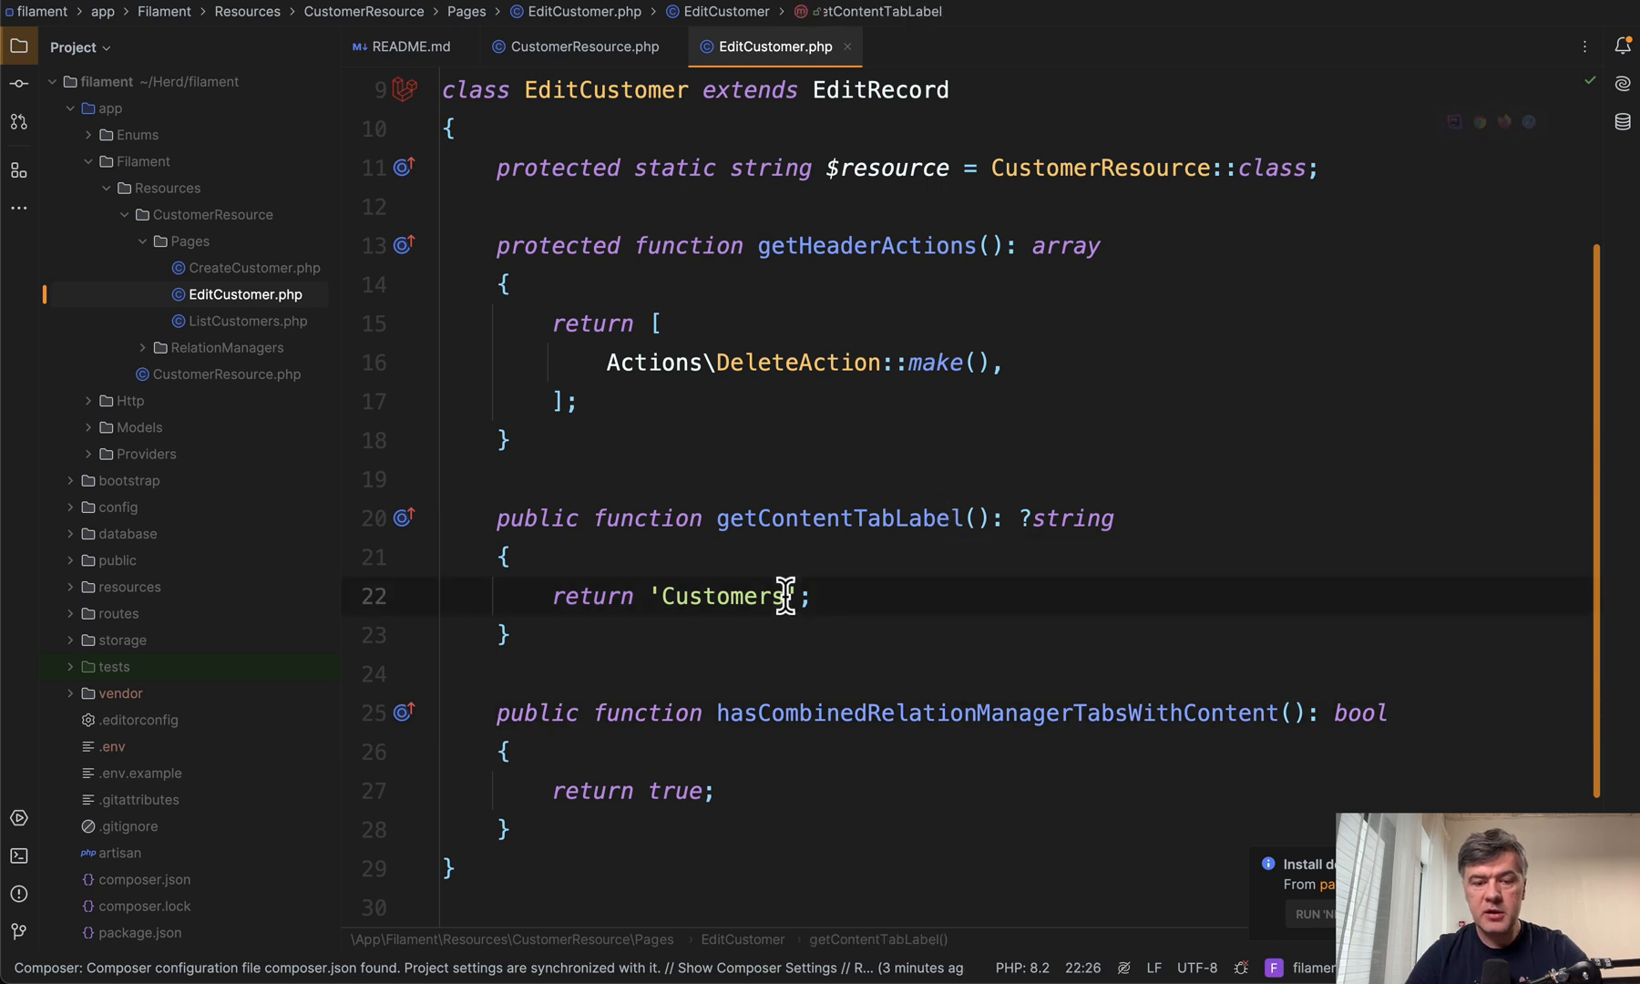
Change the getContentTabLabel() return string to 'Customer data'
{"action": "type", "text": "data"}
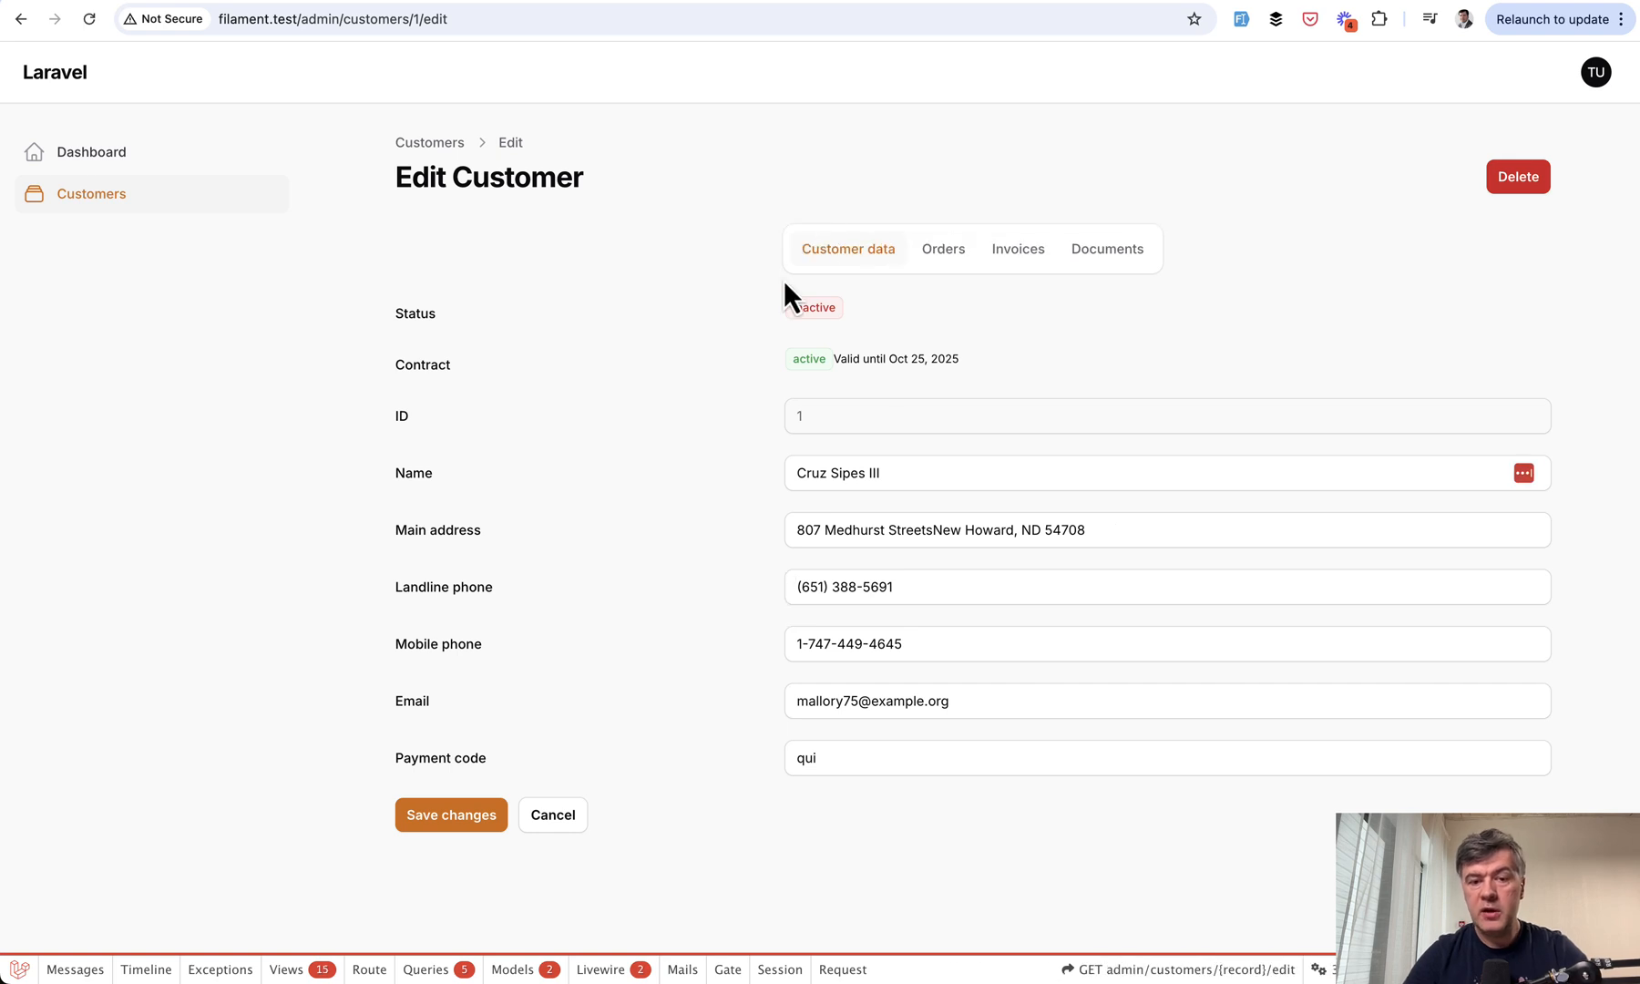
Refresh the Edit Customer page to see the 'Customer data' first tab
{"action": "left_click", "coordinate": [814, 306]}
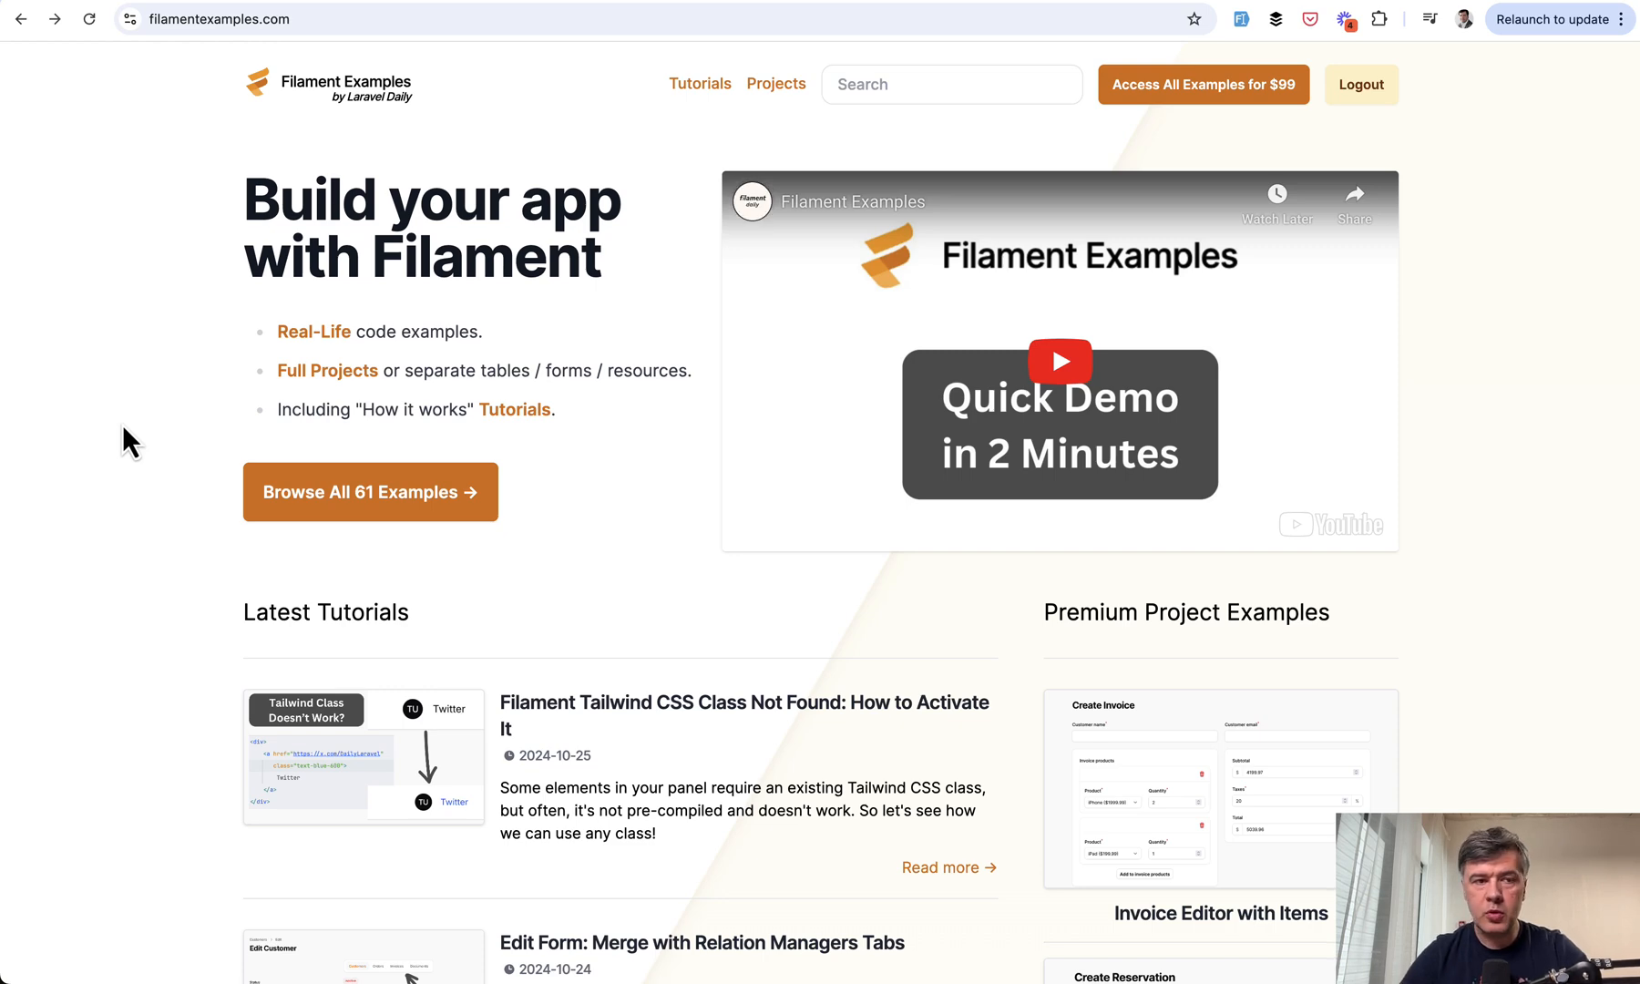
Scroll through tutorials and premium projects down to the CRM: Customer Management System example
{"action": "scroll", "scroll_direction": "down", "scroll_amount": 3}
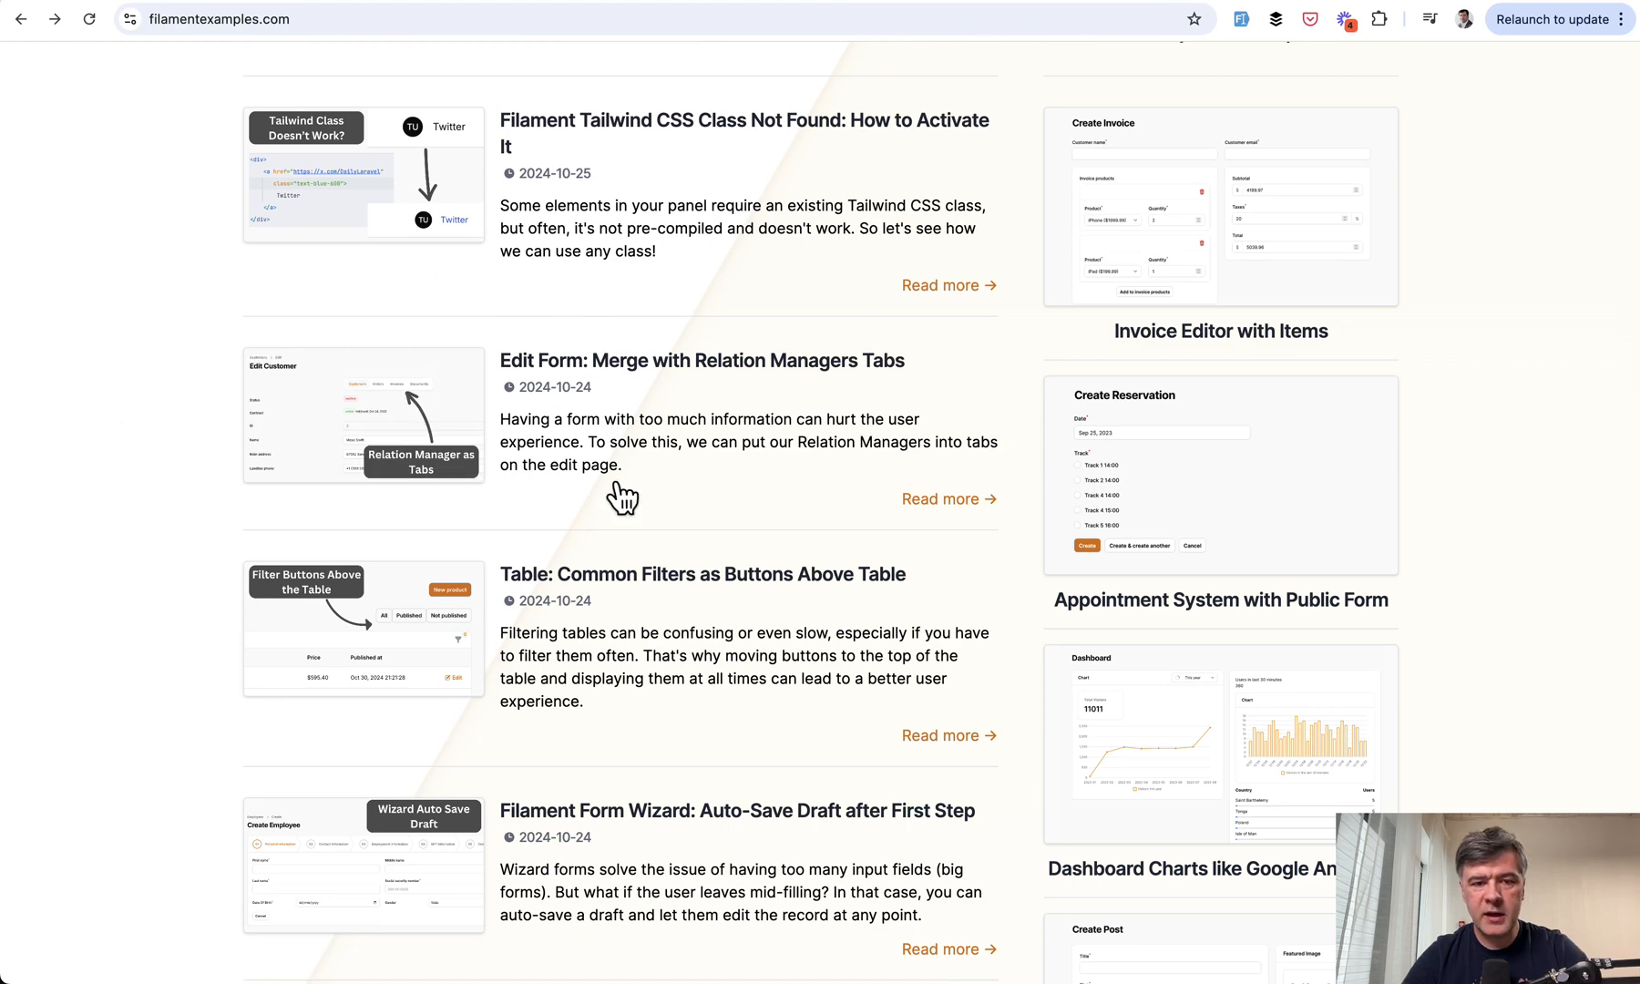
{"action": "scroll", "scroll_direction": "down", "scroll_amount": 3}
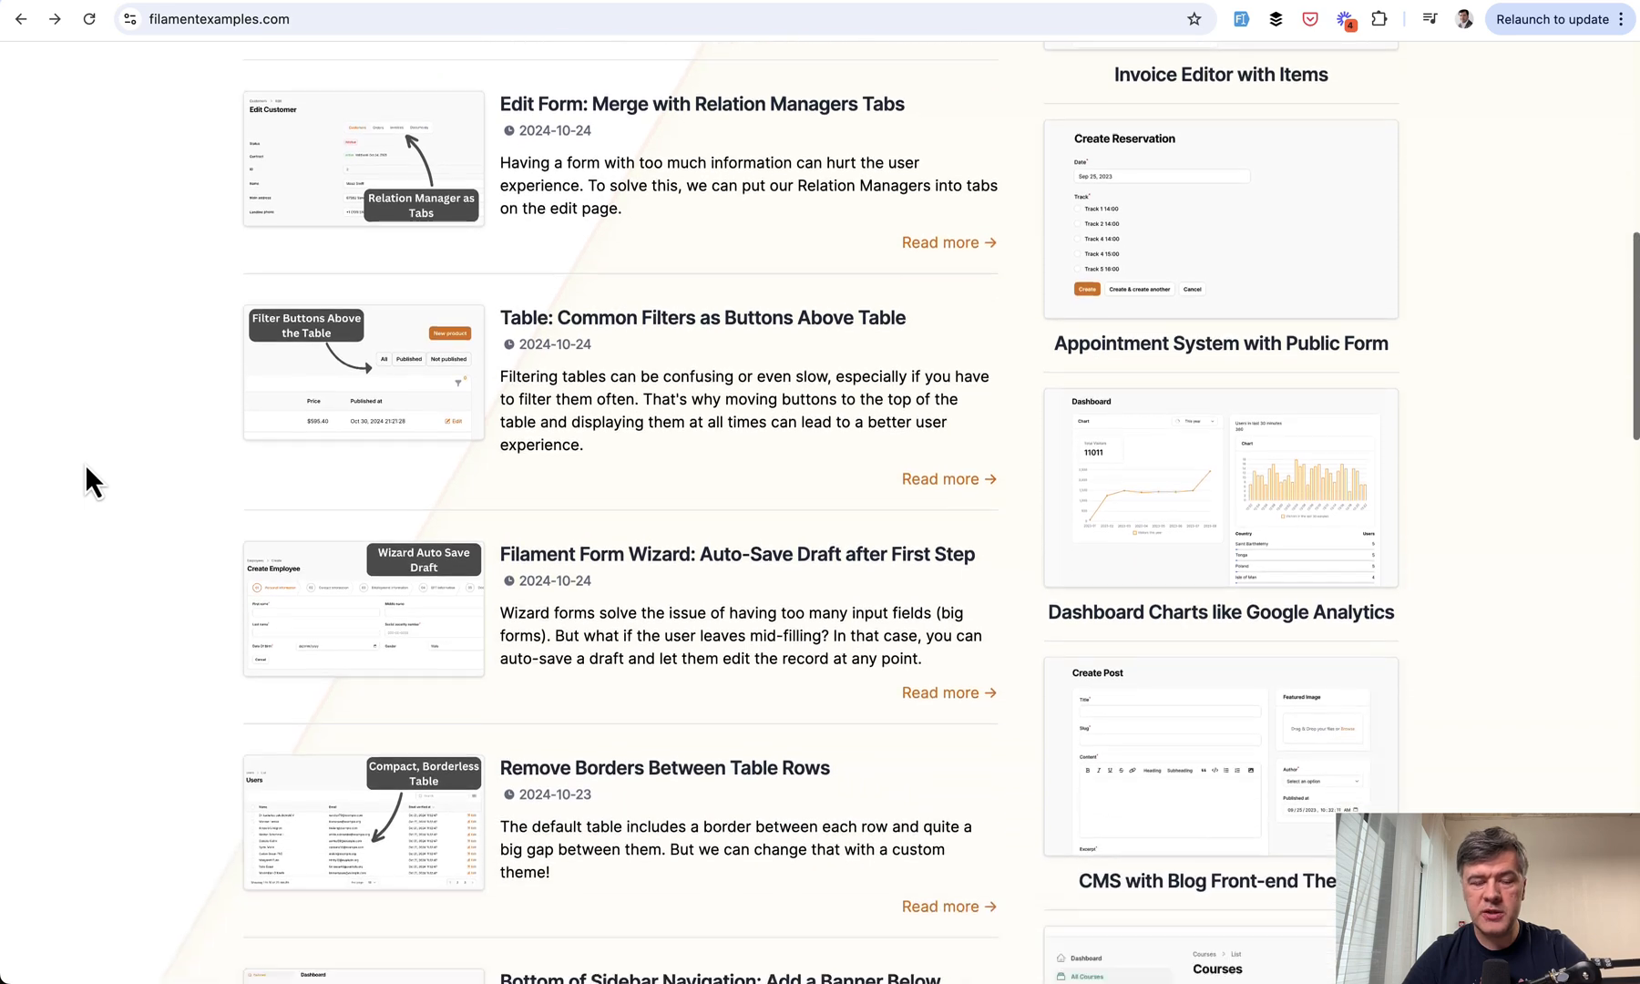
{"action": "scroll", "scroll_direction": "down", "scroll_amount": 3}
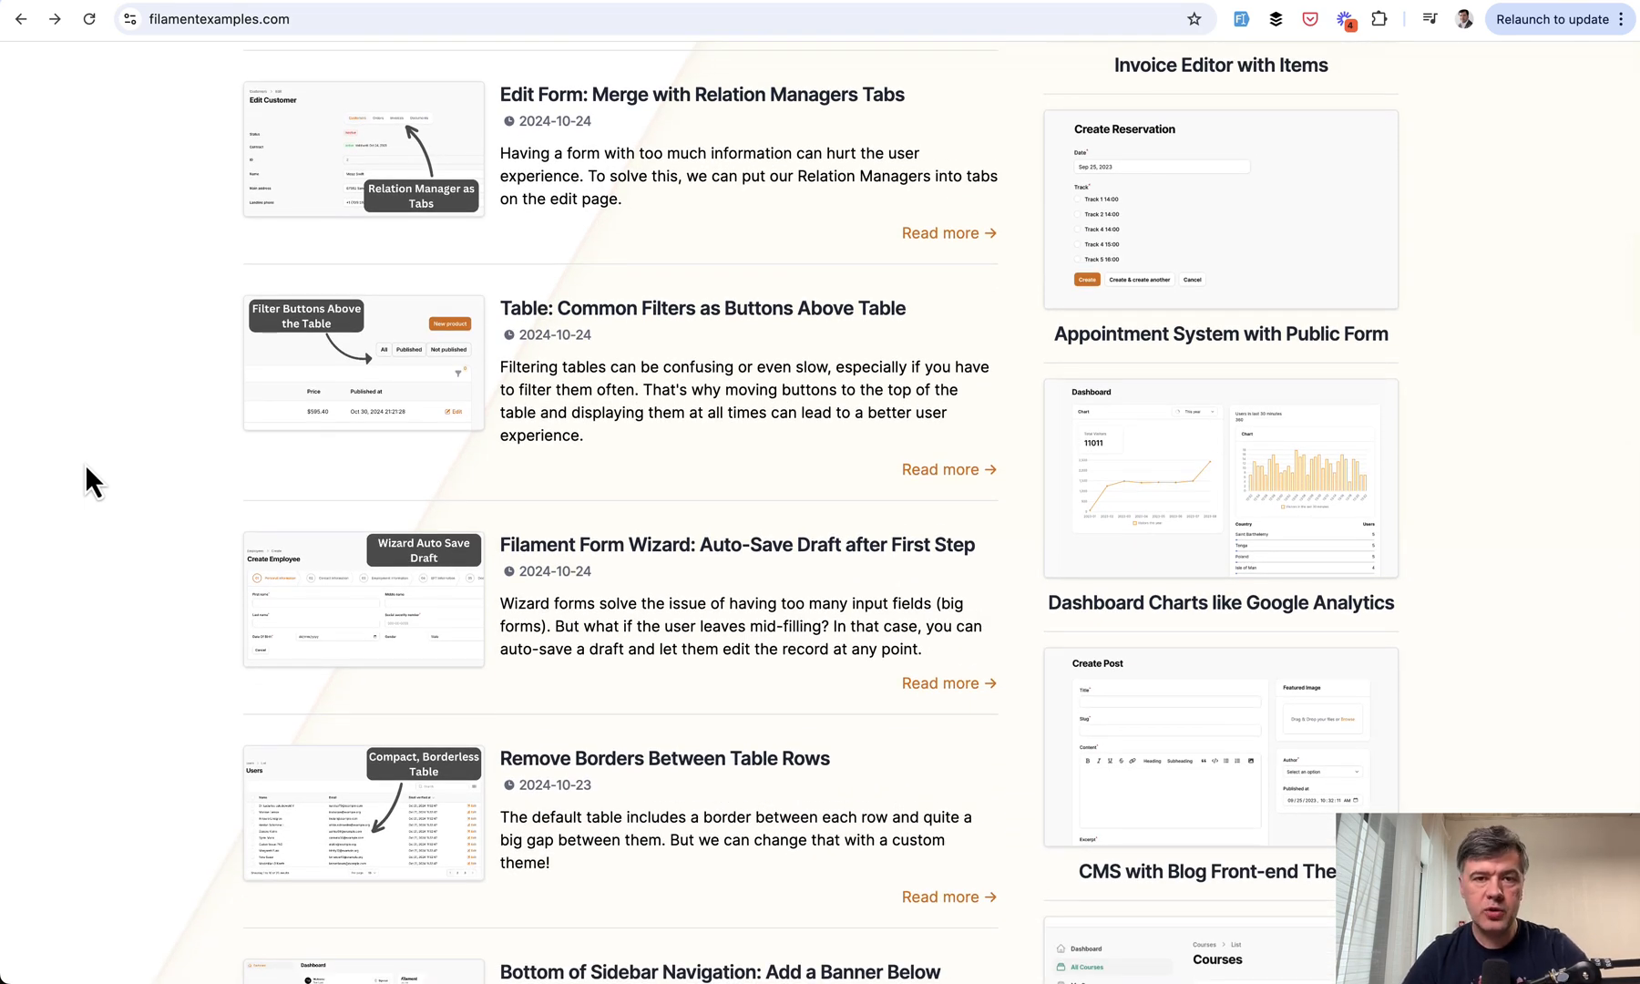
{"action": "scroll", "scroll_direction": "down", "scroll_amount": 3}
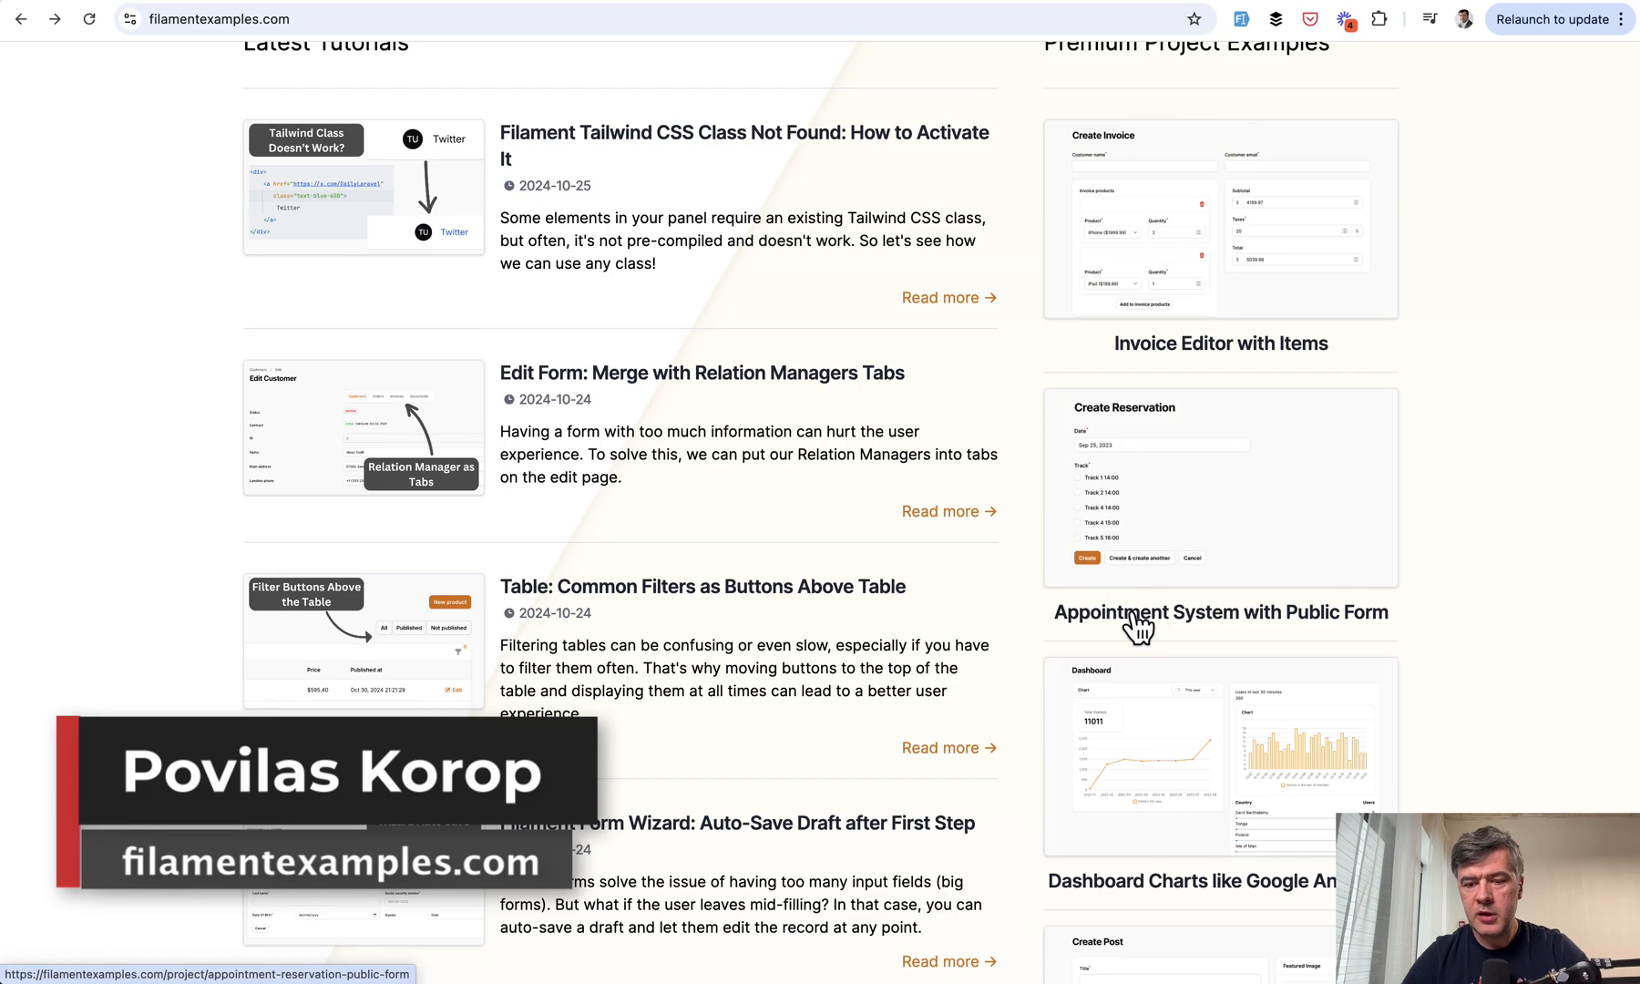
{"action": "scroll", "scroll_direction": "down", "scroll_amount": 3}
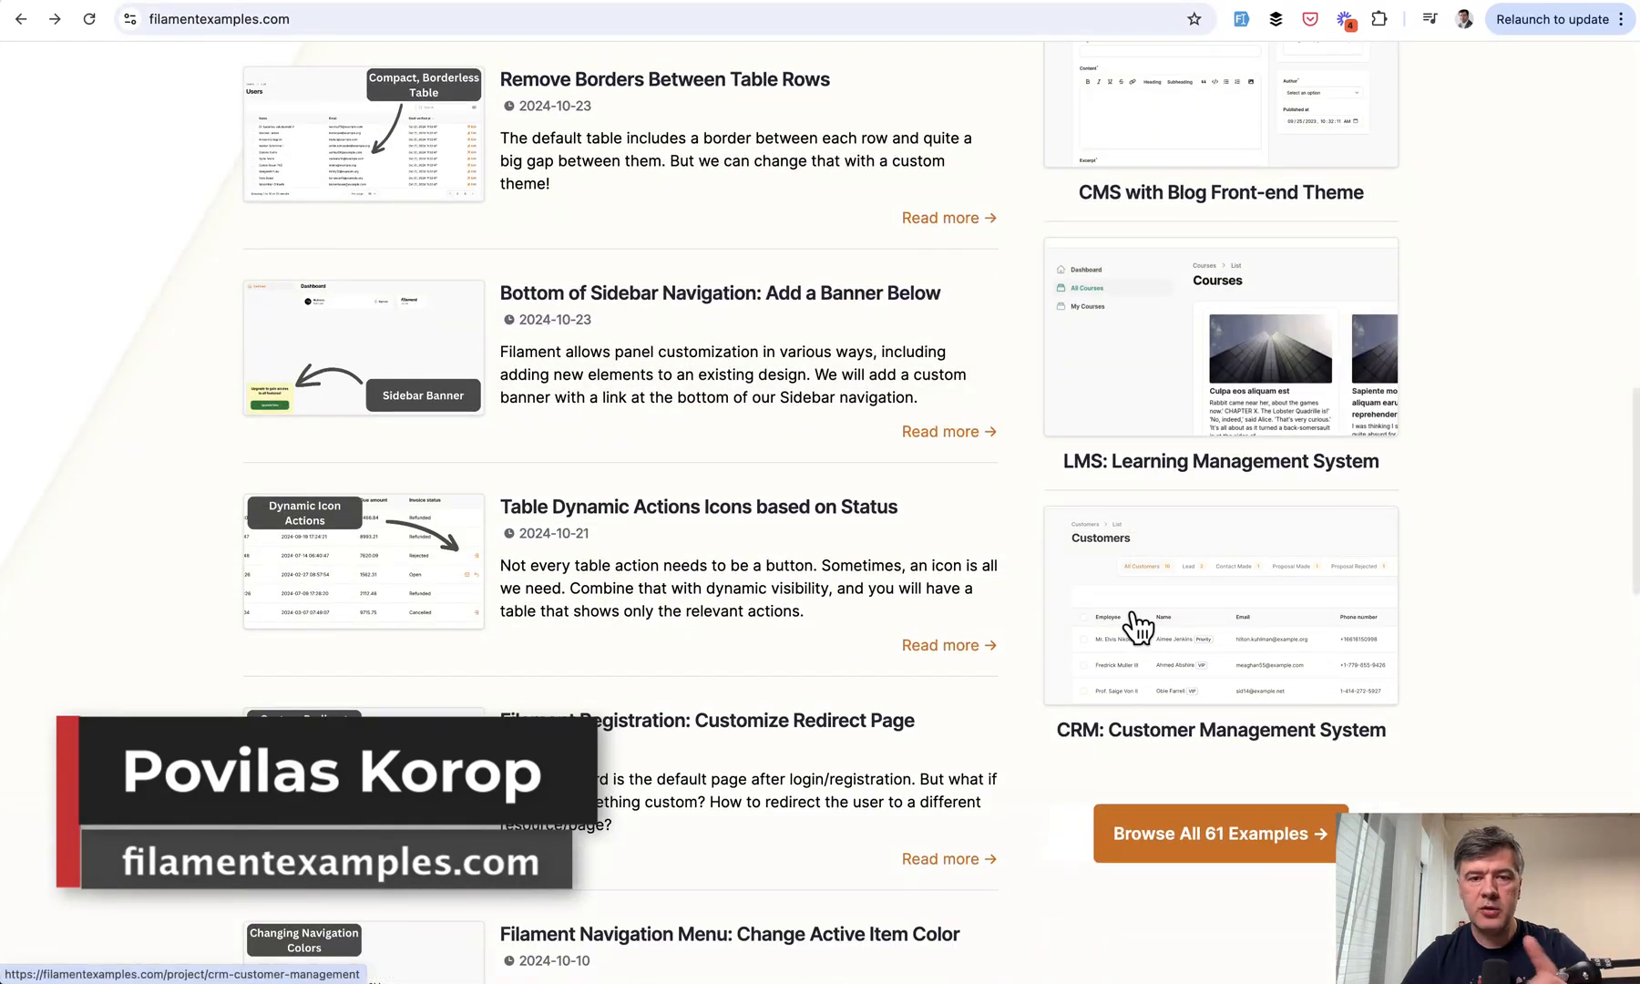